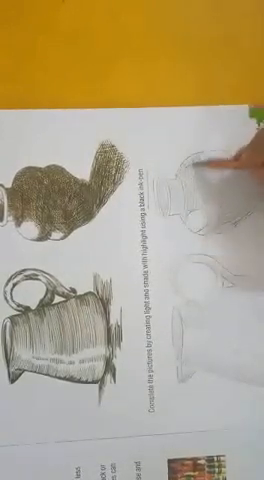
mouse_move(132, 240)
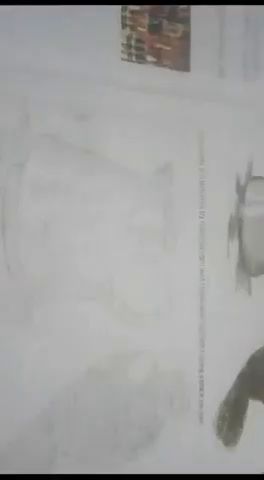